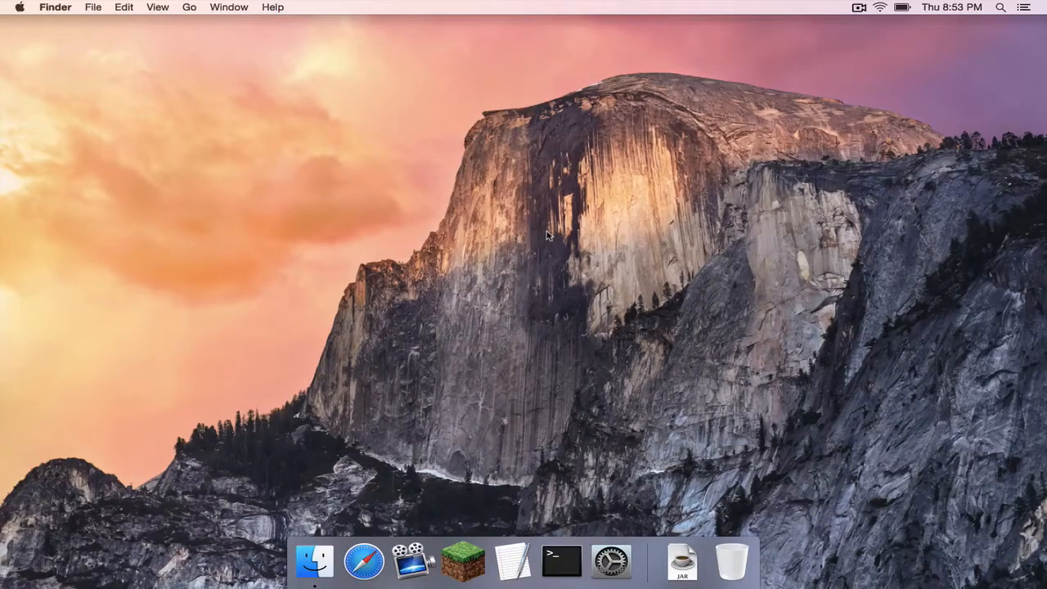
pyautogui.moveTo(624, 285)
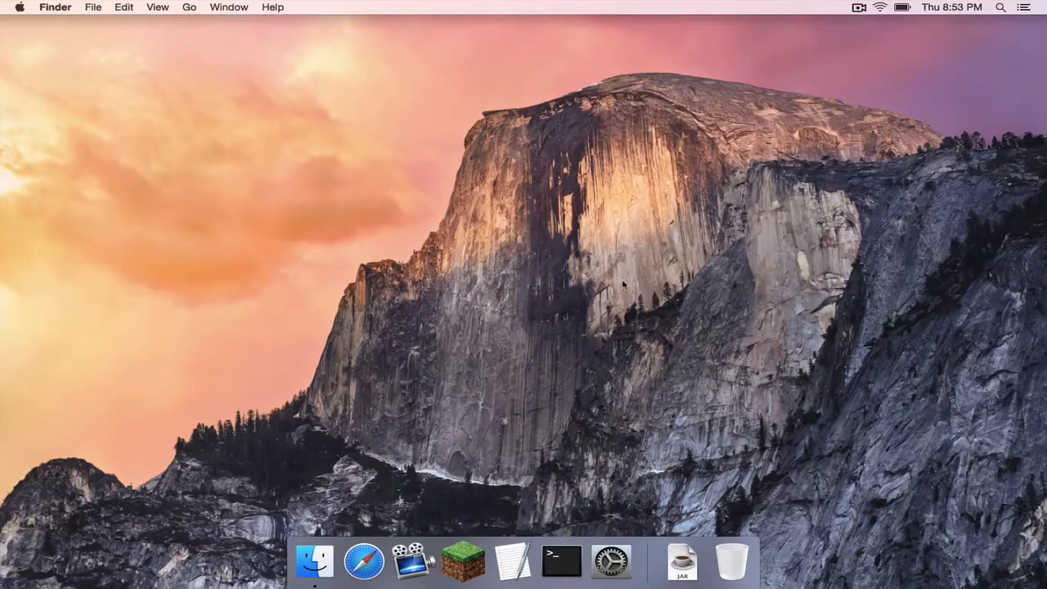
# Step: Move the downloaded OptiFine 1.7.10 HD U A4 .jar from Downloads onto the desktop
pyautogui.click(682, 561)
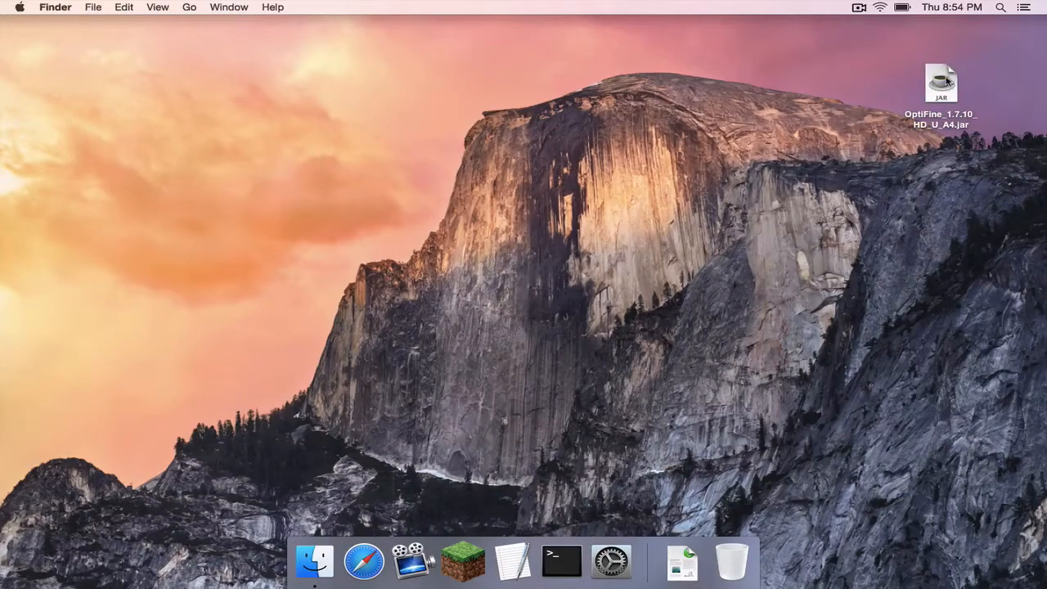
pyautogui.doubleClick(941, 82)
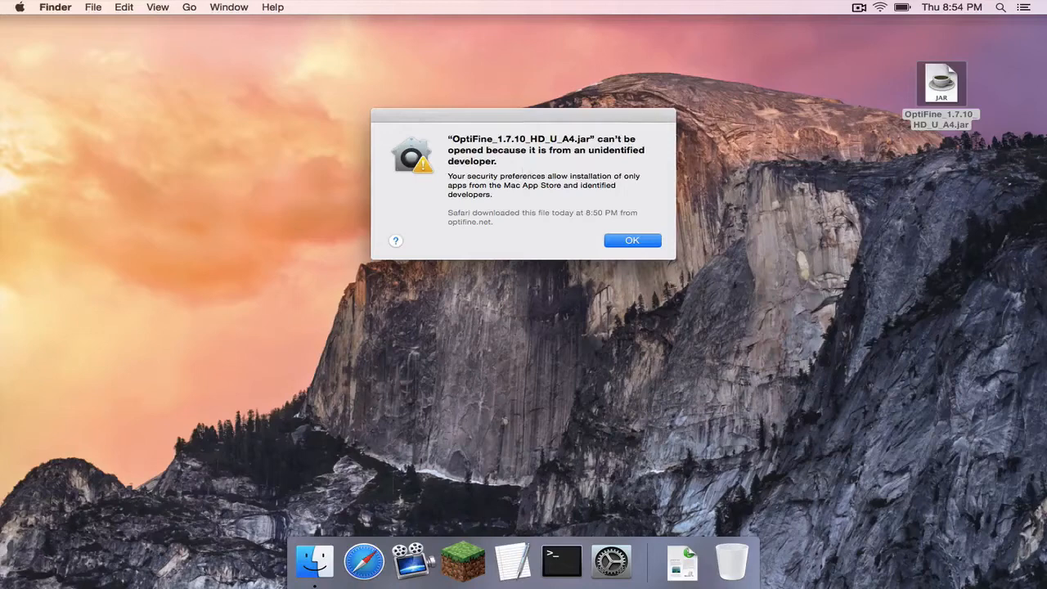
pyautogui.click(632, 239)
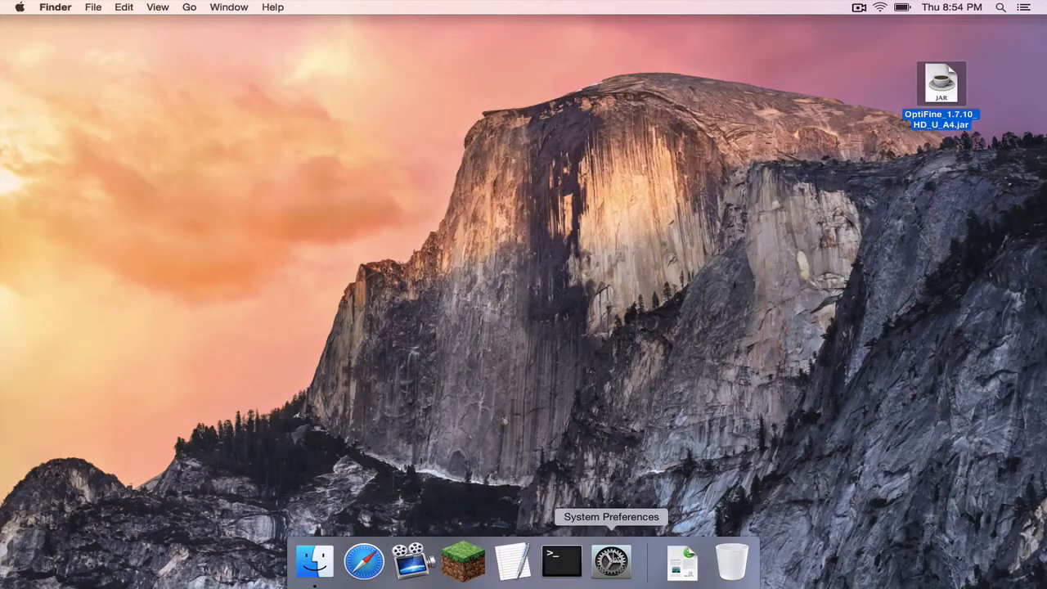
# Step: Reach the Security & Privacy General pane showing the blocked OptiFine jar and Open Anyway
pyautogui.click(612, 561)
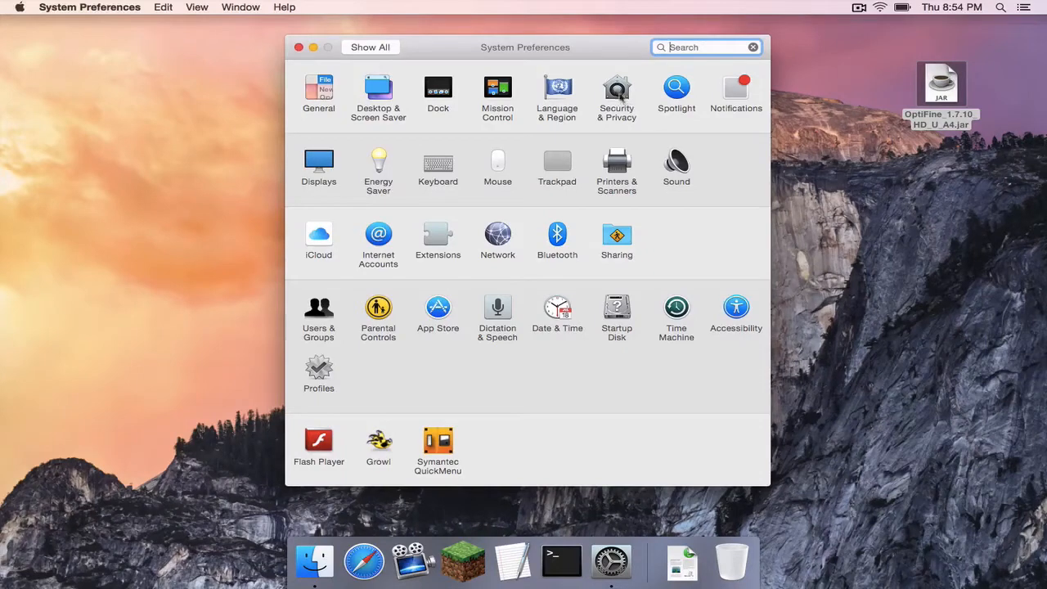
pyautogui.click(615, 95)
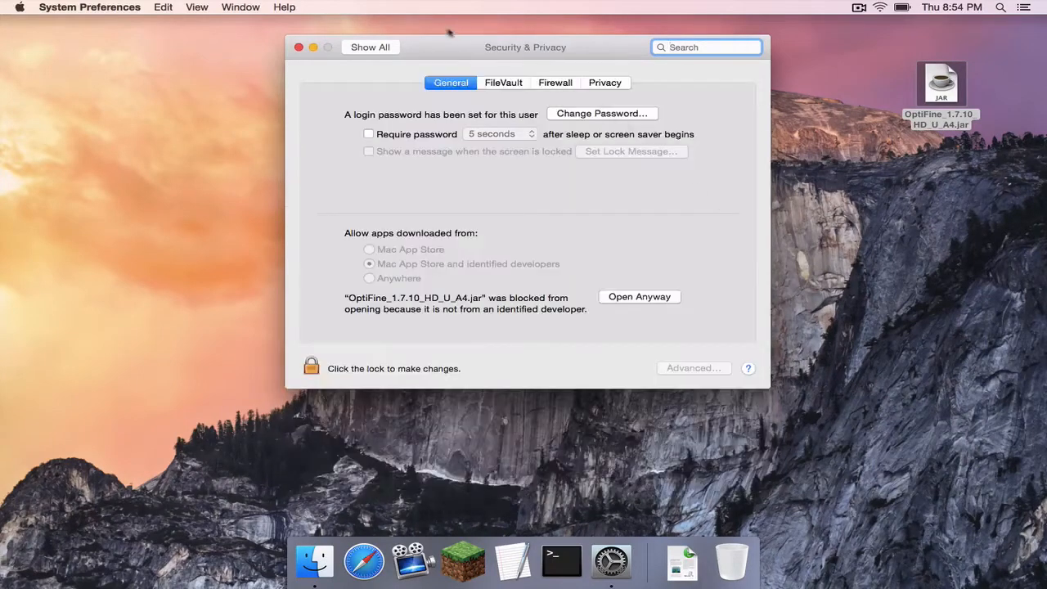
pyautogui.click(450, 82)
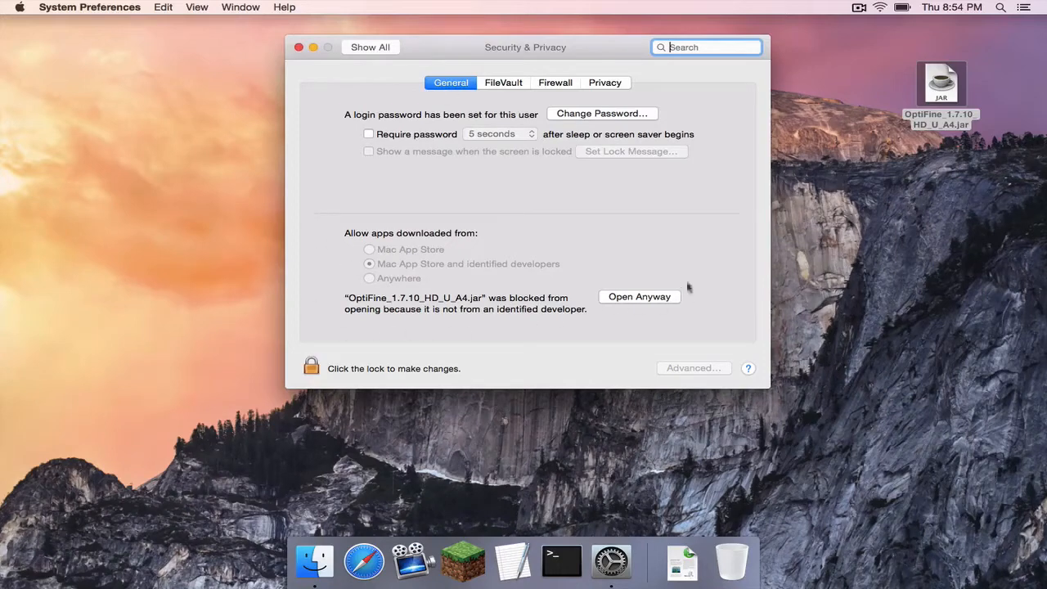
pyautogui.moveTo(302, 223)
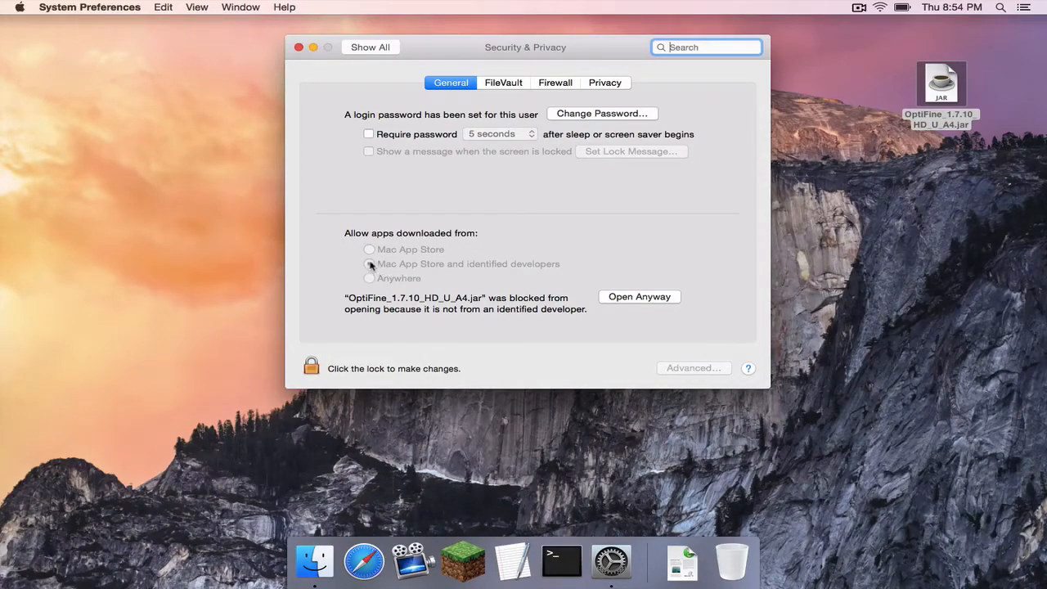
pyautogui.click(370, 263)
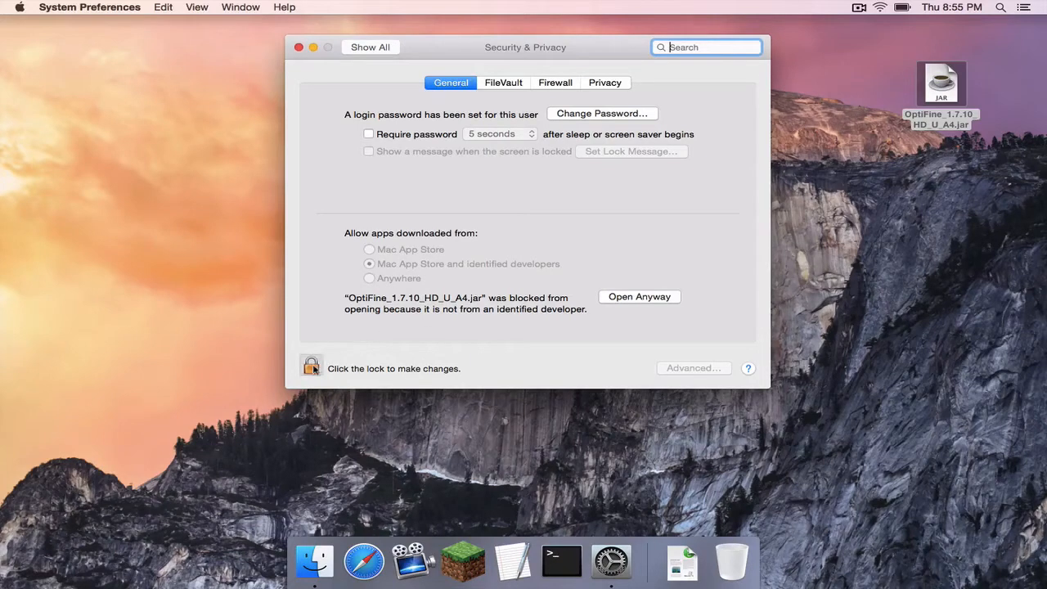
# Step: Unlock Security & Privacy via the padlock so download sources can be changed
pyautogui.click(311, 367)
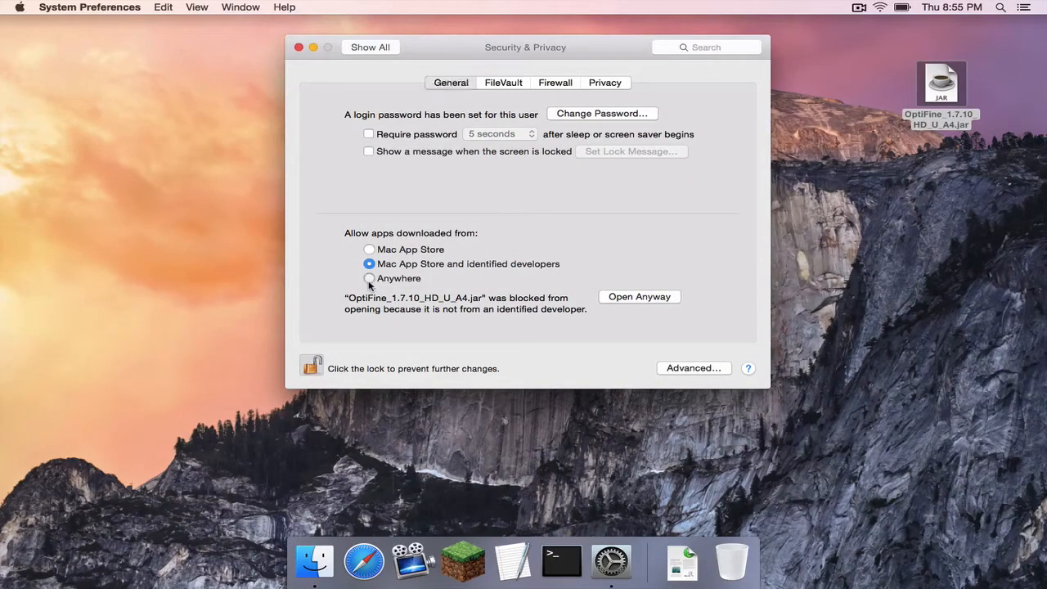
# Step: Allow apps downloaded from Anywhere and confirm the less-secure warning
pyautogui.click(370, 278)
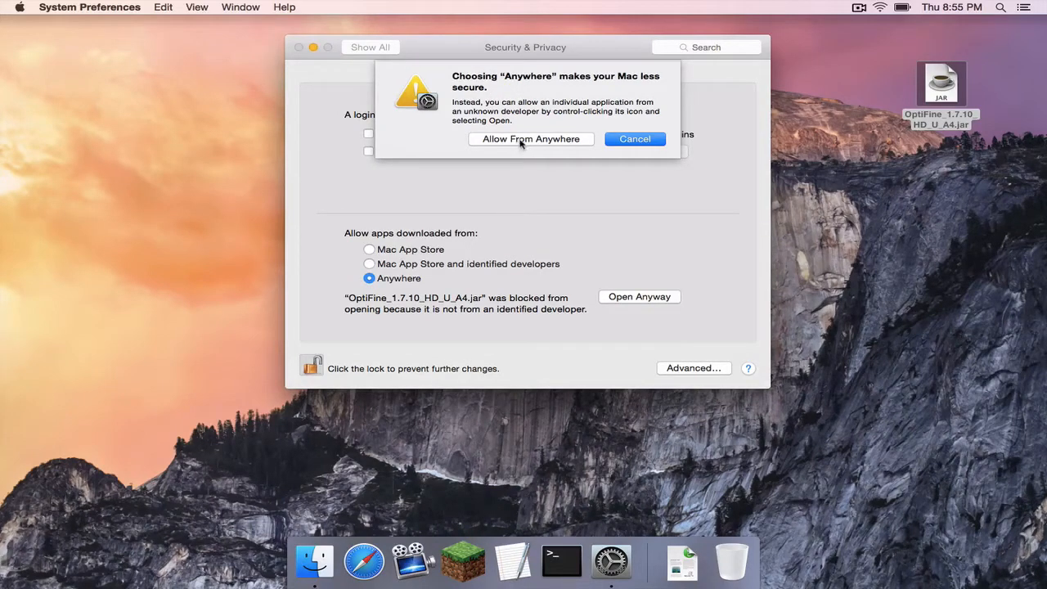
pyautogui.click(530, 137)
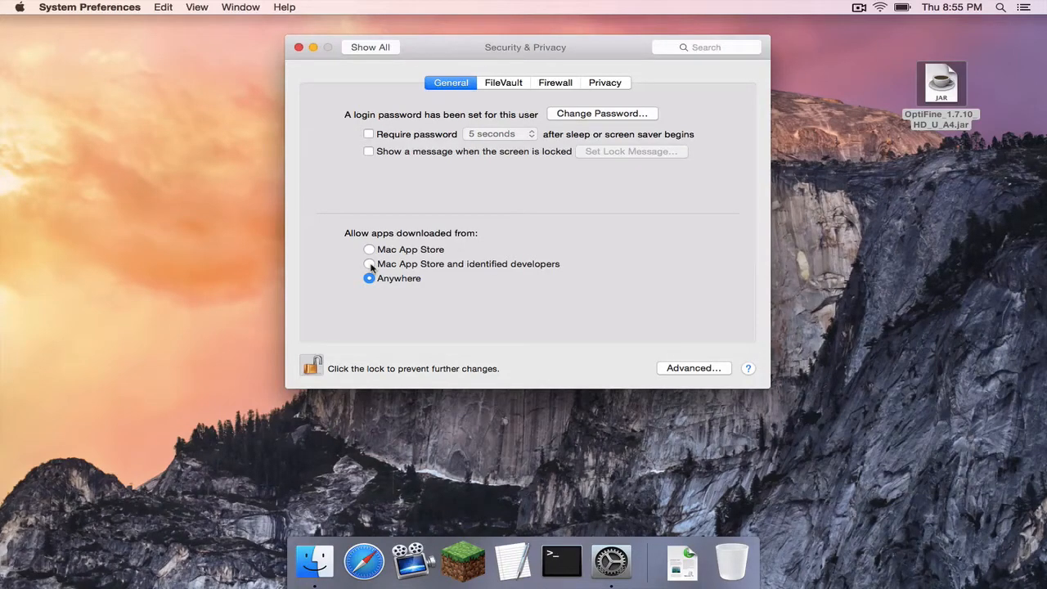
# Step: Leave Anywhere selected as the allowed source and lock the settings again
pyautogui.click(370, 263)
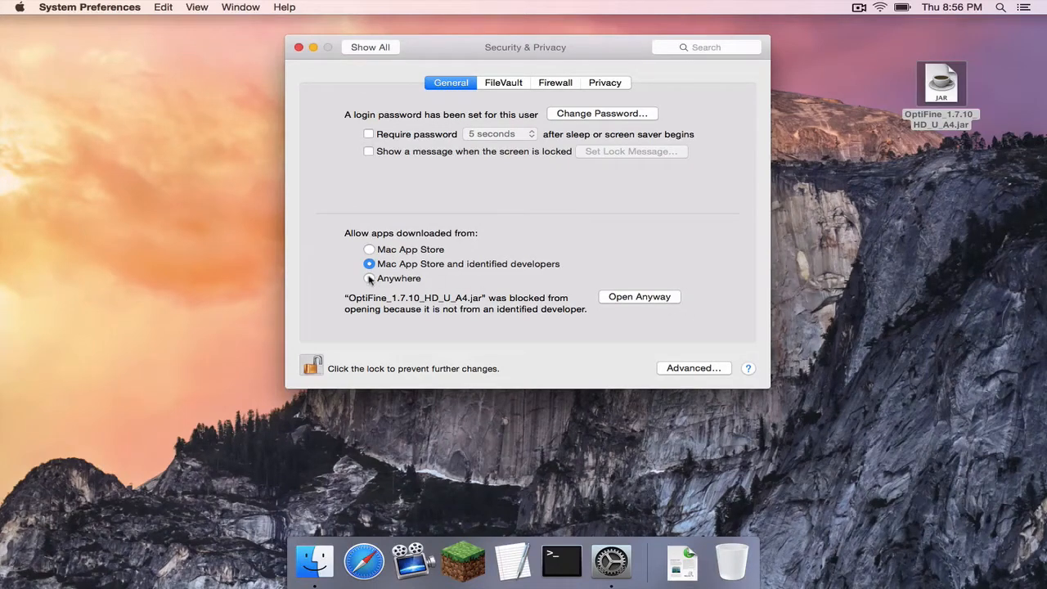
pyautogui.click(370, 278)
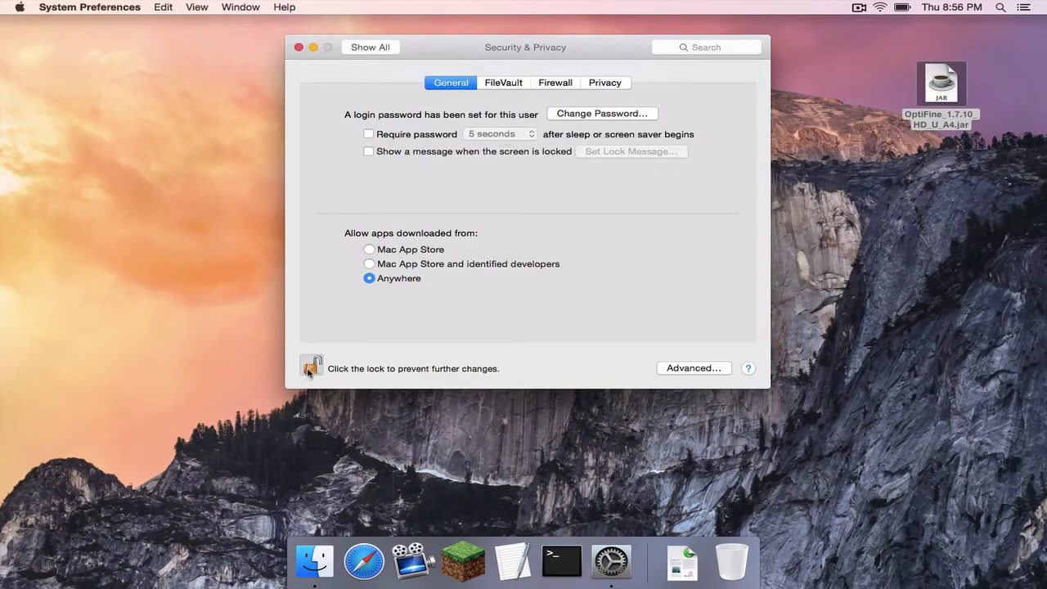
pyautogui.click(298, 46)
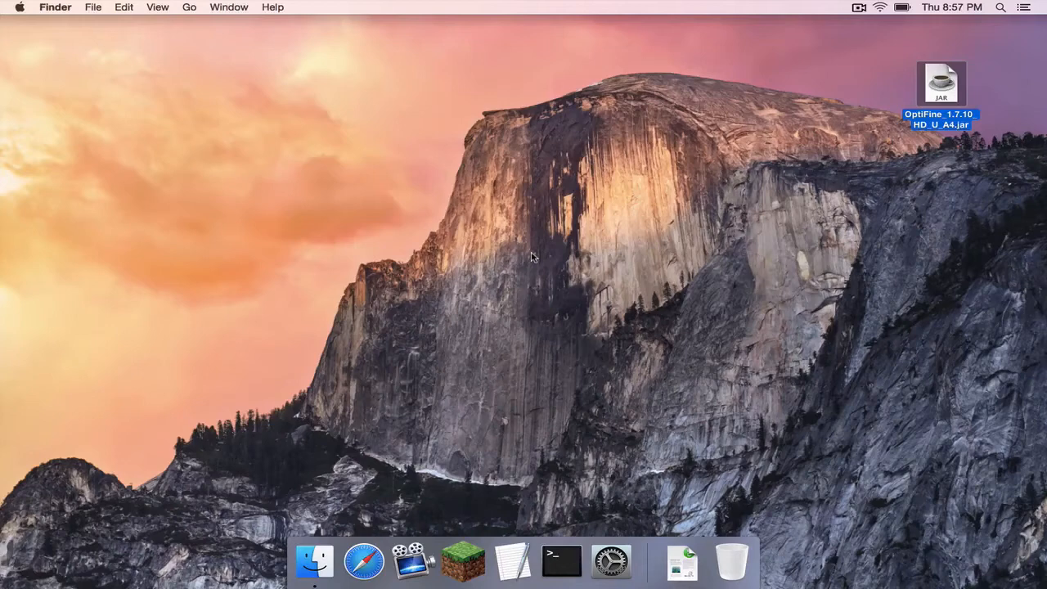